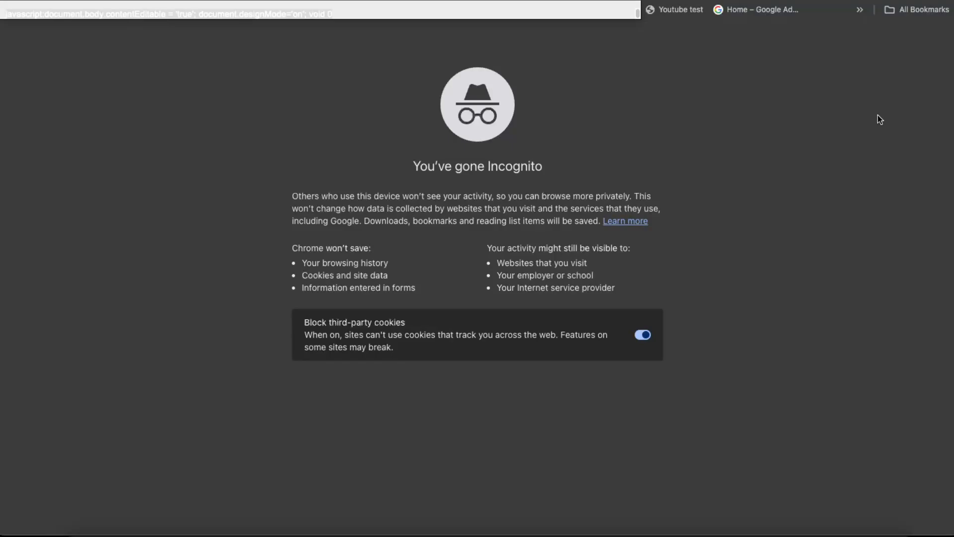
pyautogui.moveTo(781, 101)
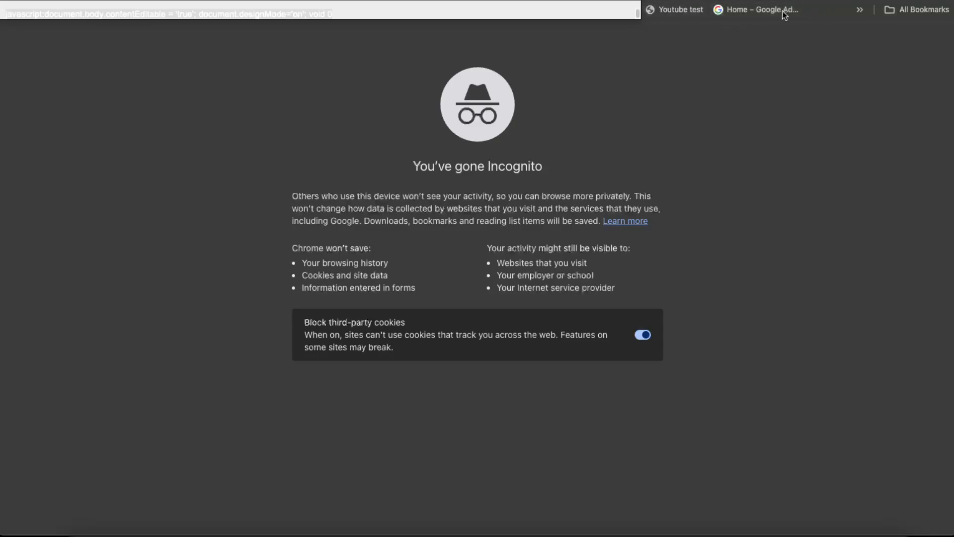
# Bring up the bookmarks bar context menu in the Incognito window.
pyautogui.rightClick(763, 9)
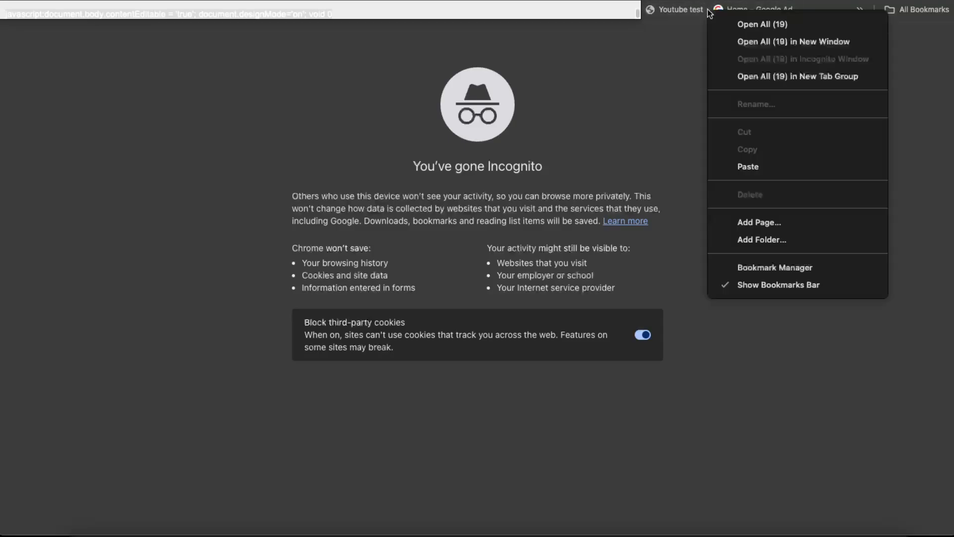
pyautogui.moveTo(766, 225)
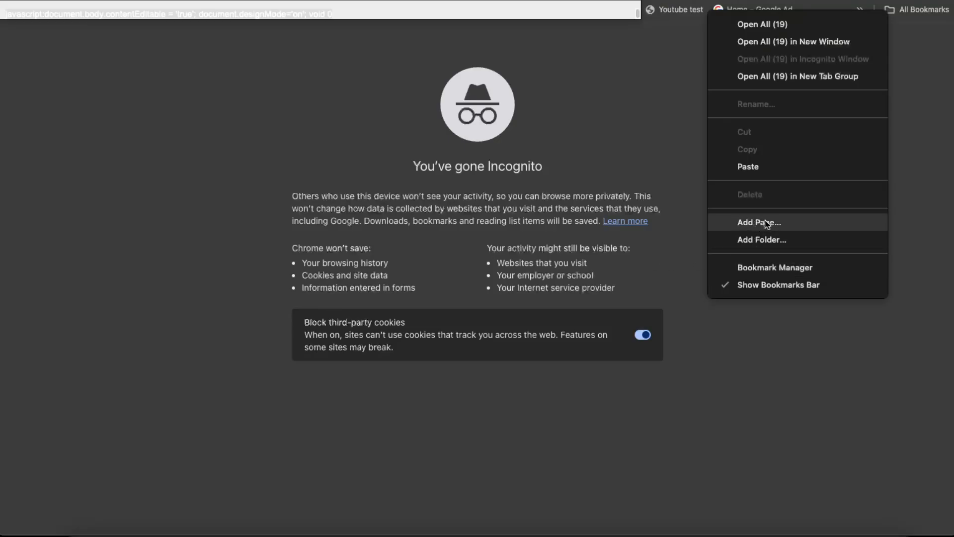
# Save a bookmark named 'example' whose URL is the javascript:document.designMode snippet.
pyautogui.click(759, 222)
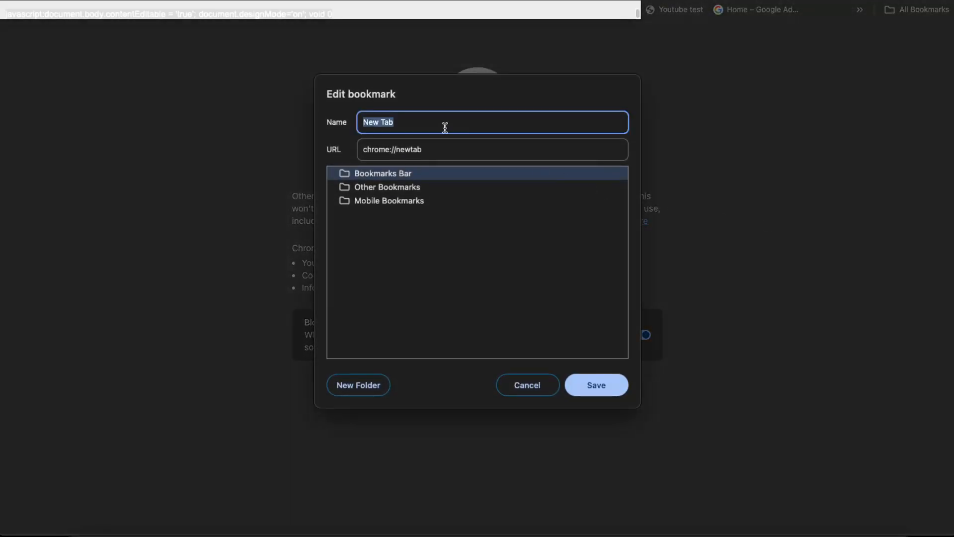
pyautogui.write('example')
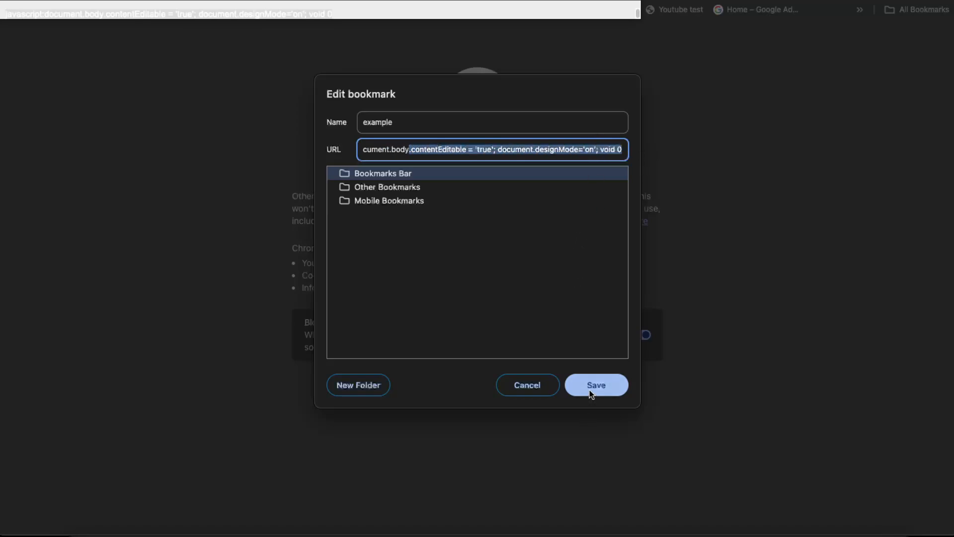
pyautogui.click(597, 385)
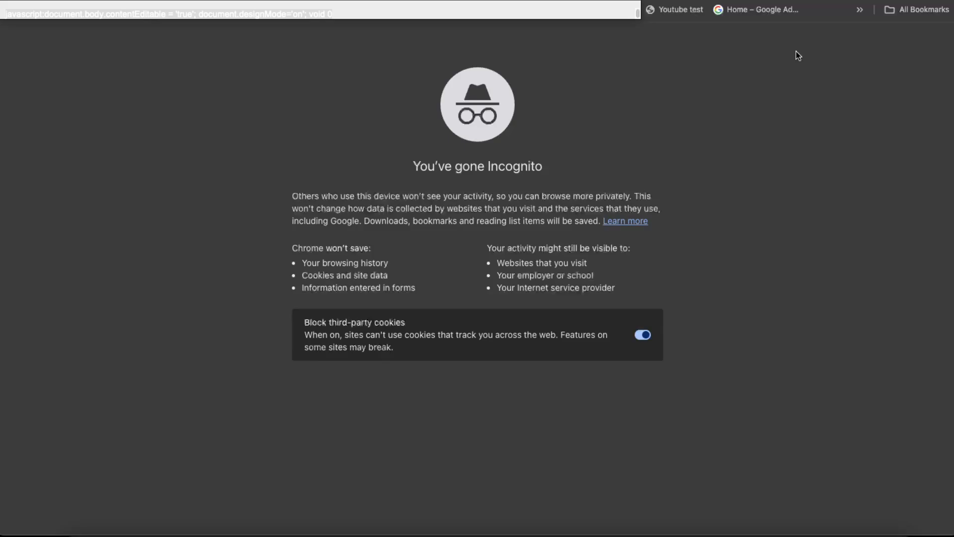
pyautogui.moveTo(647, 222)
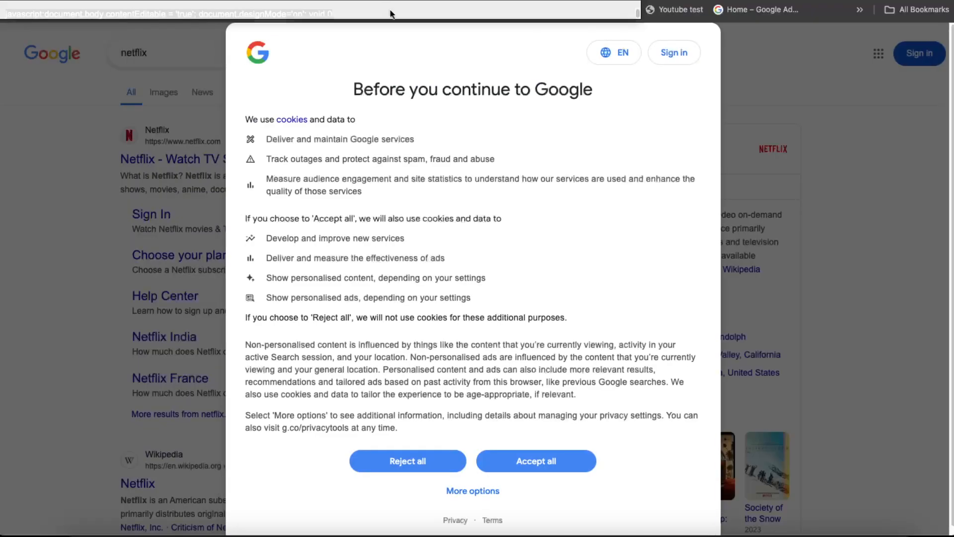
# Dismiss the cookie consent notice on the Google results for netflix.
pyautogui.click(535, 461)
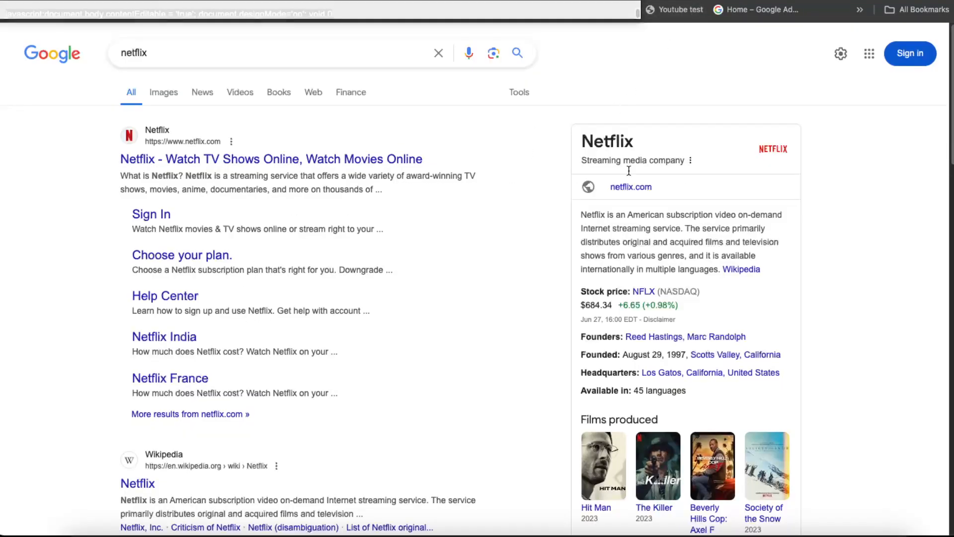
pyautogui.moveTo(669, 22)
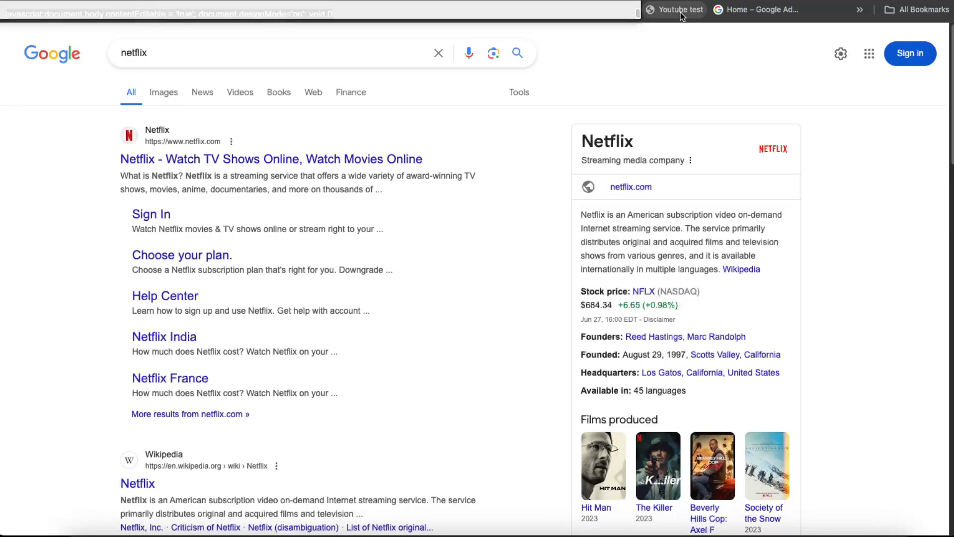
# Replace the knowledge panel title 'Netflix' with 'Amazon'.
pyautogui.doubleClick(620, 141)
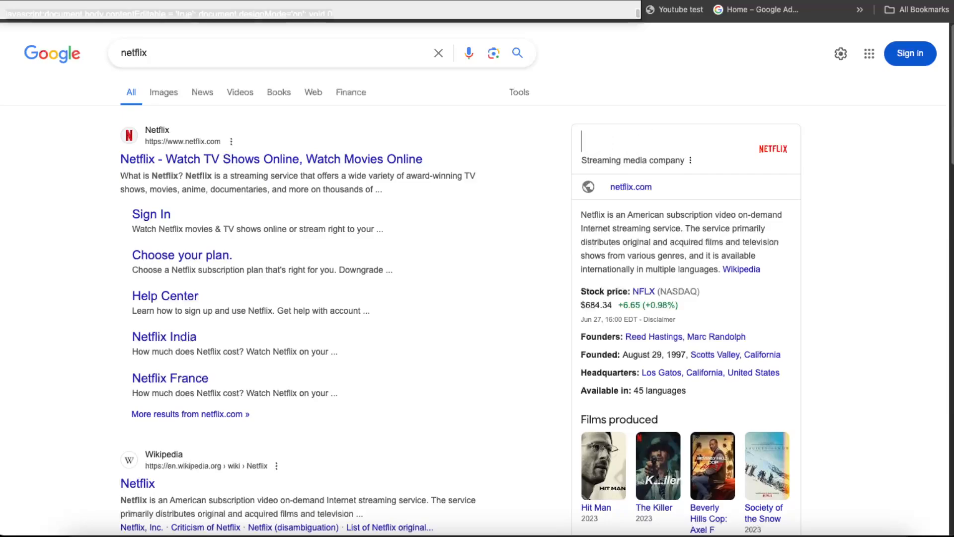
pyautogui.write('Amazon')
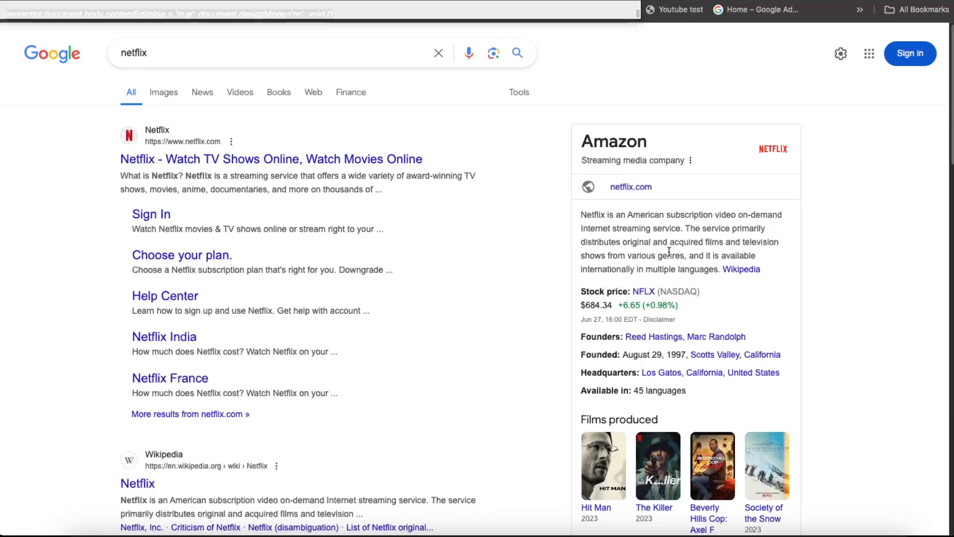
pyautogui.moveTo(679, 274)
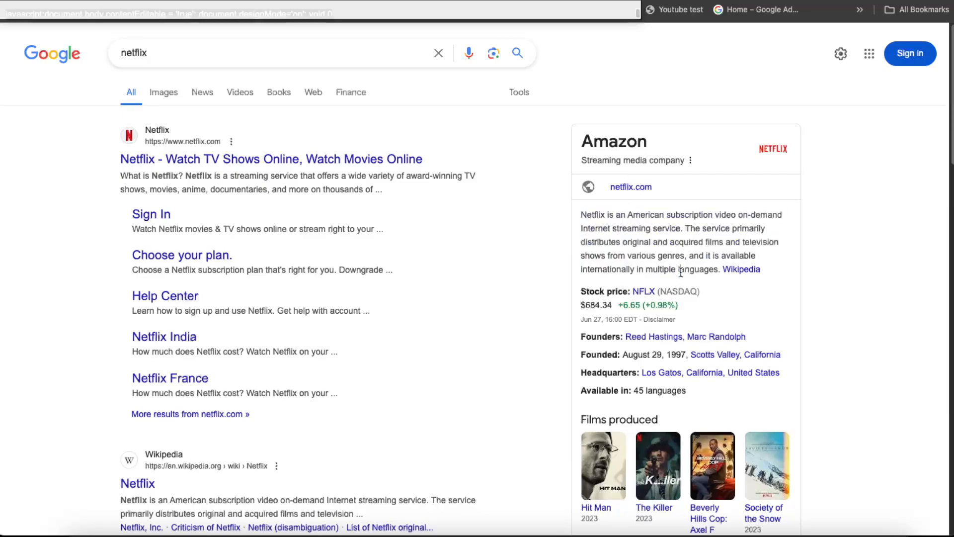
pyautogui.moveTo(501, 227)
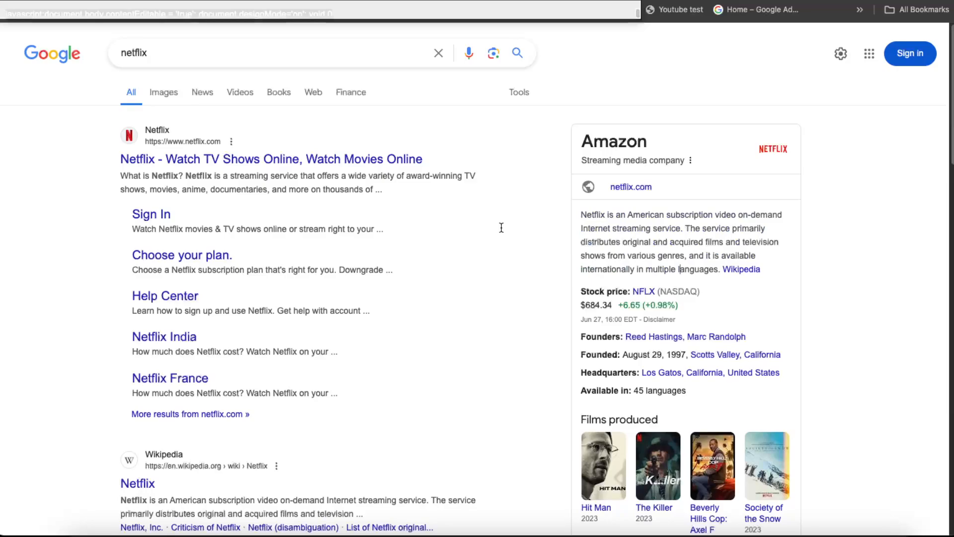